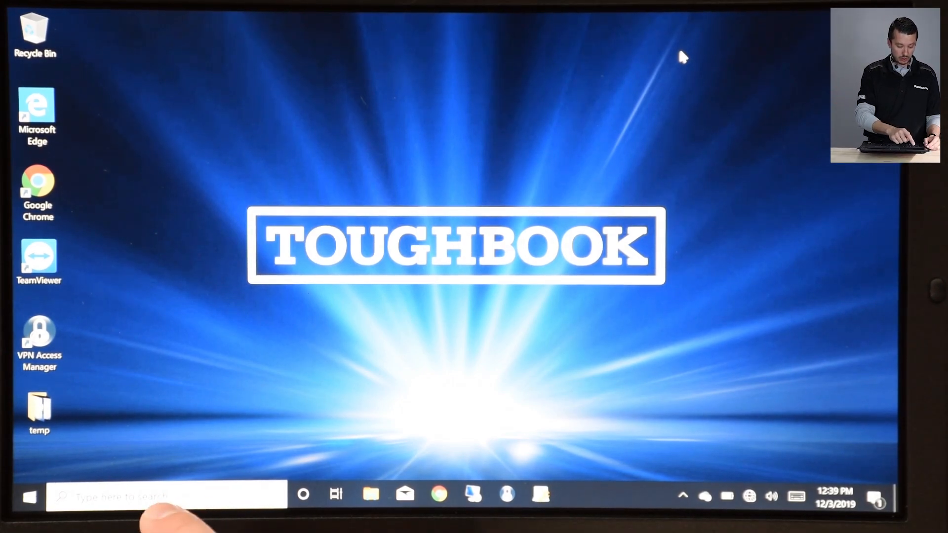
- Search the Start menu for 'util' to list the Panasonic utility apps
{"action": "left_click", "coordinate": [166, 495]}
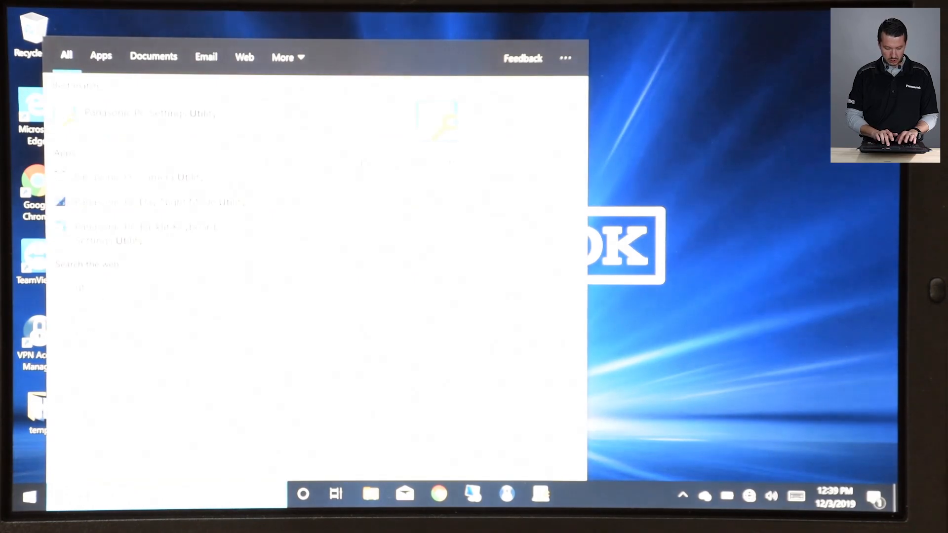
{"action": "type", "text": "util"}
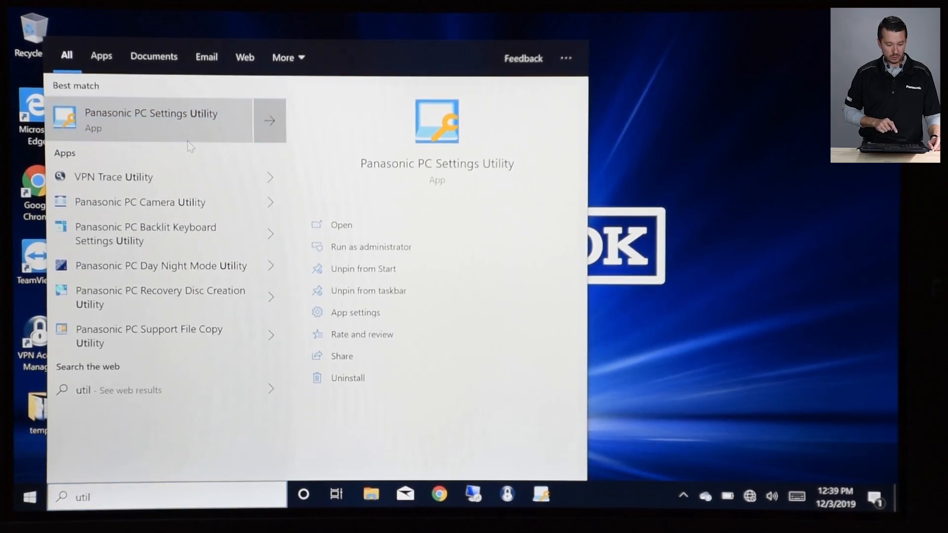
- Launch PC Settings Utility and review the A1–A4 key assignments dialog, then close it
{"action": "left_click", "coordinate": [151, 120]}
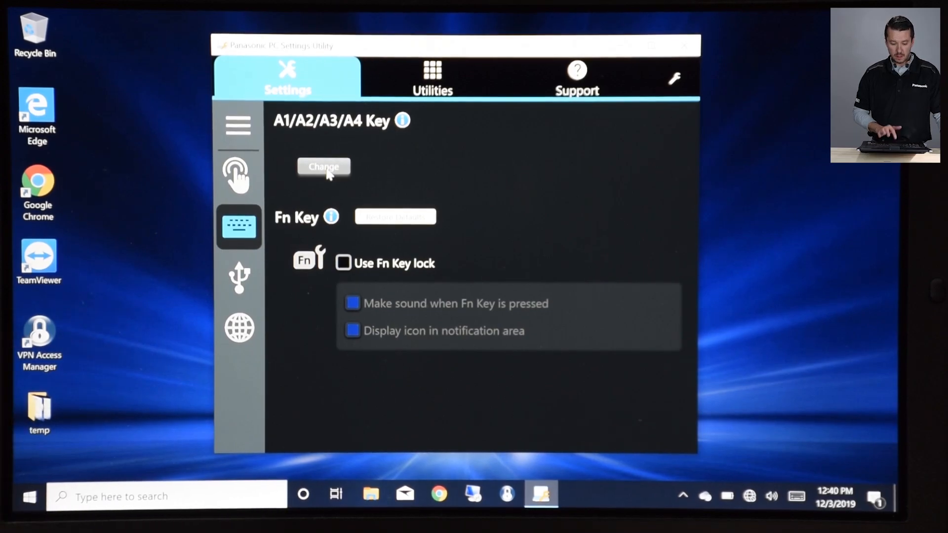
{"action": "left_click", "coordinate": [323, 167]}
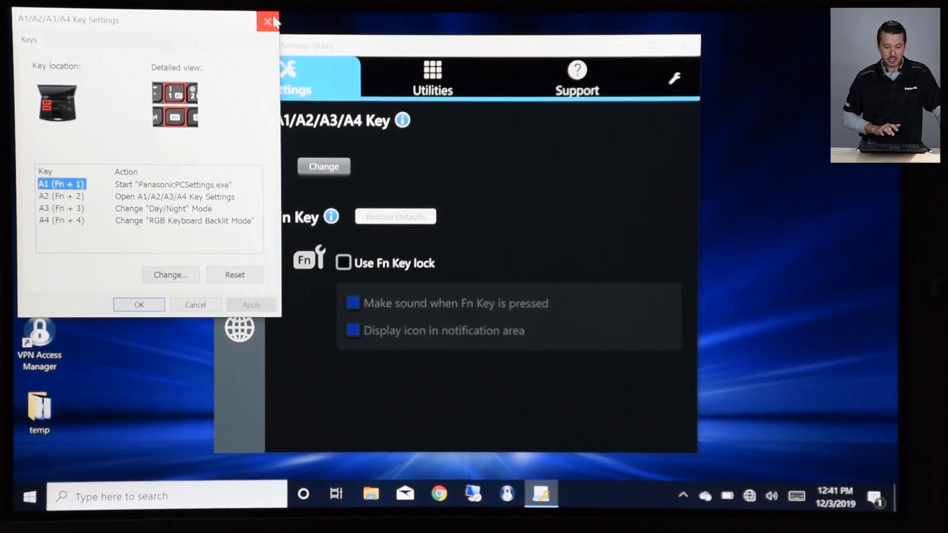
{"action": "left_click", "coordinate": [266, 21]}
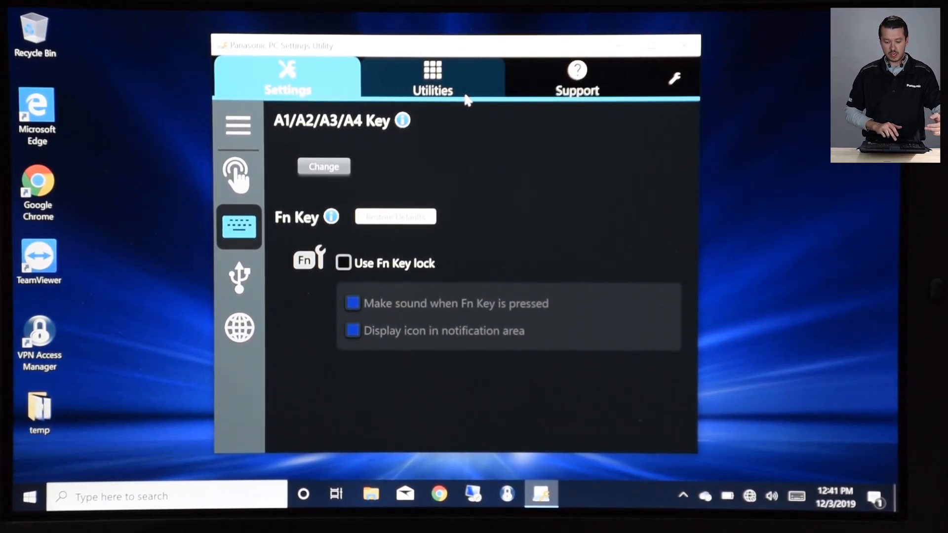
- Browse the Support tab's Battery Recalibration and PC Information pages, ending on Manual
{"action": "left_click", "coordinate": [576, 77]}
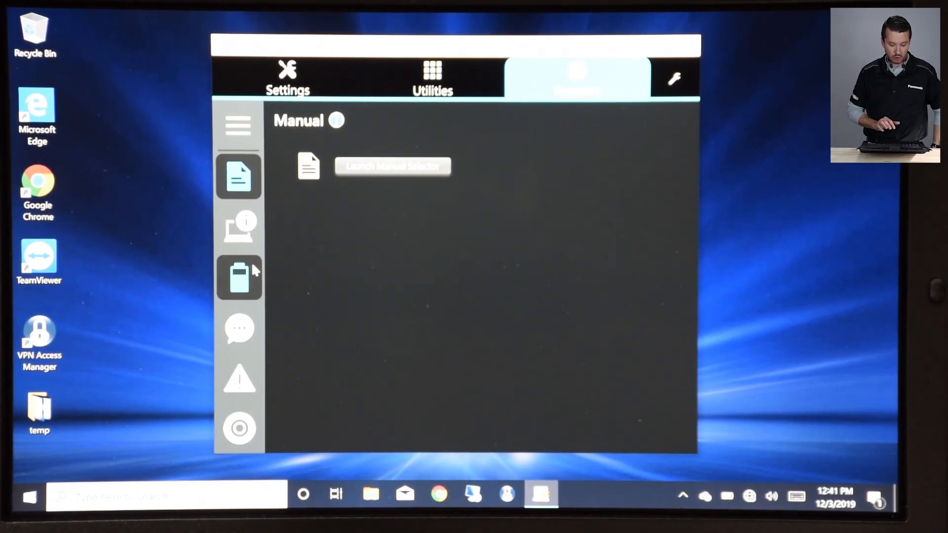
{"action": "left_click", "coordinate": [239, 277]}
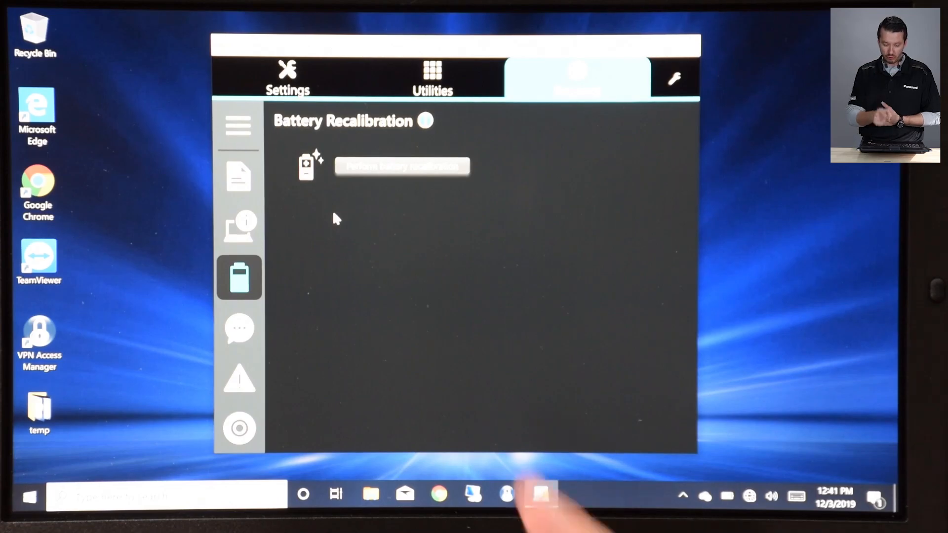
{"action": "left_click", "coordinate": [238, 229]}
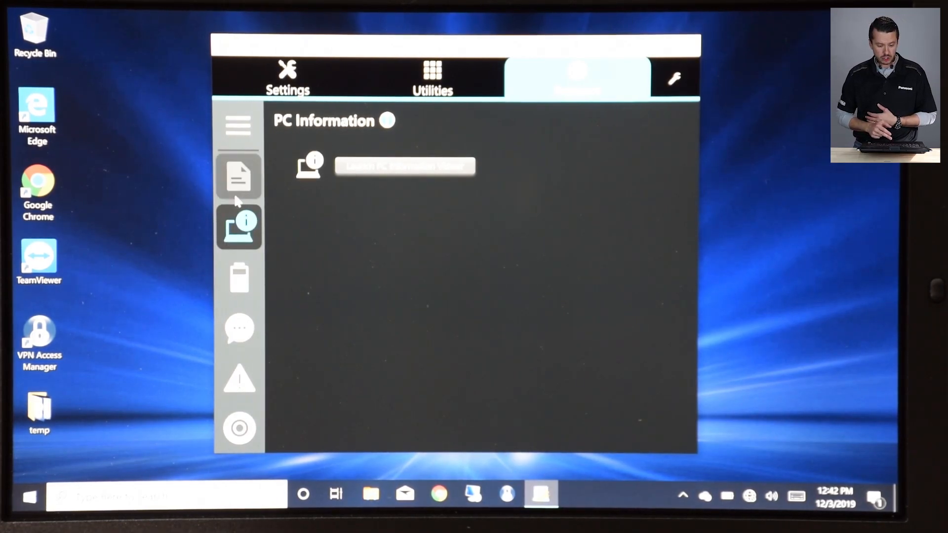
{"action": "left_click", "coordinate": [238, 175]}
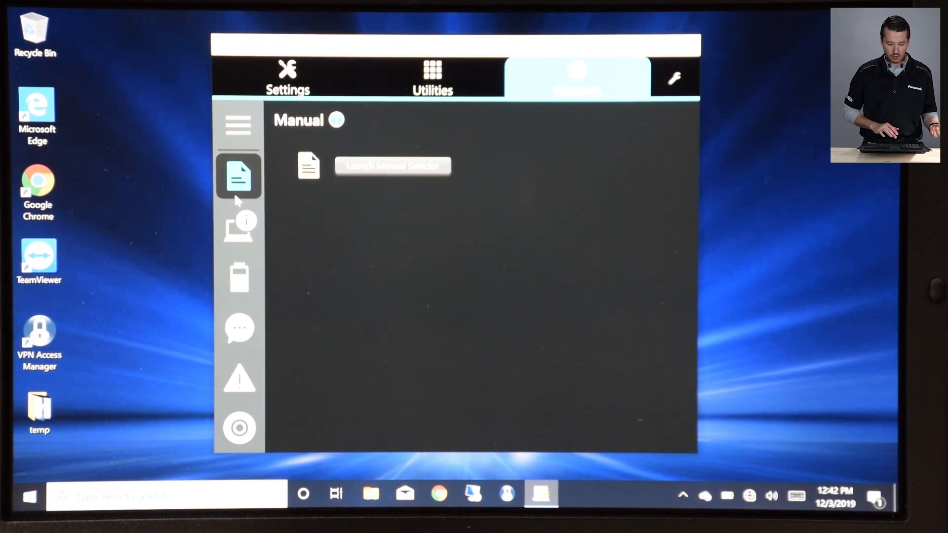
- Return to the Settings tab and open the Utilities list
{"action": "left_click", "coordinate": [288, 77]}
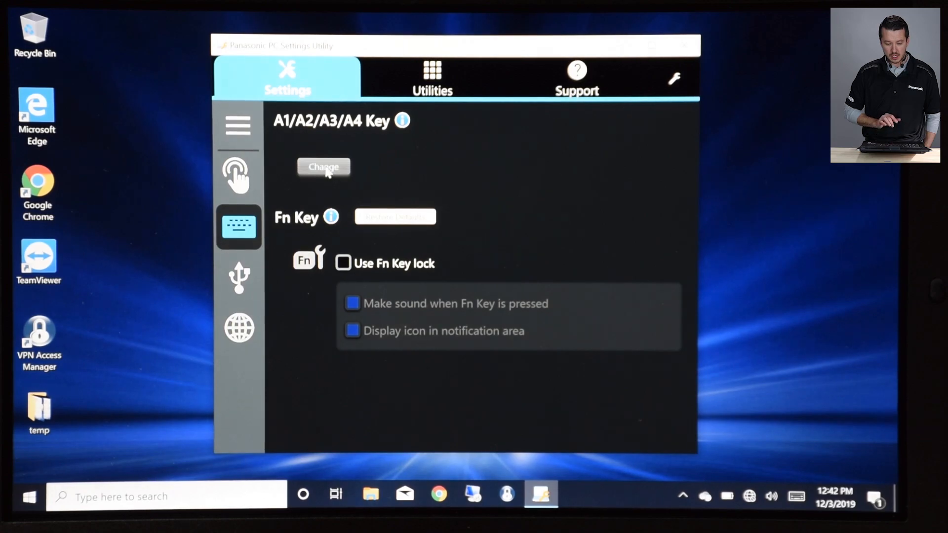
{"action": "left_click", "coordinate": [323, 166]}
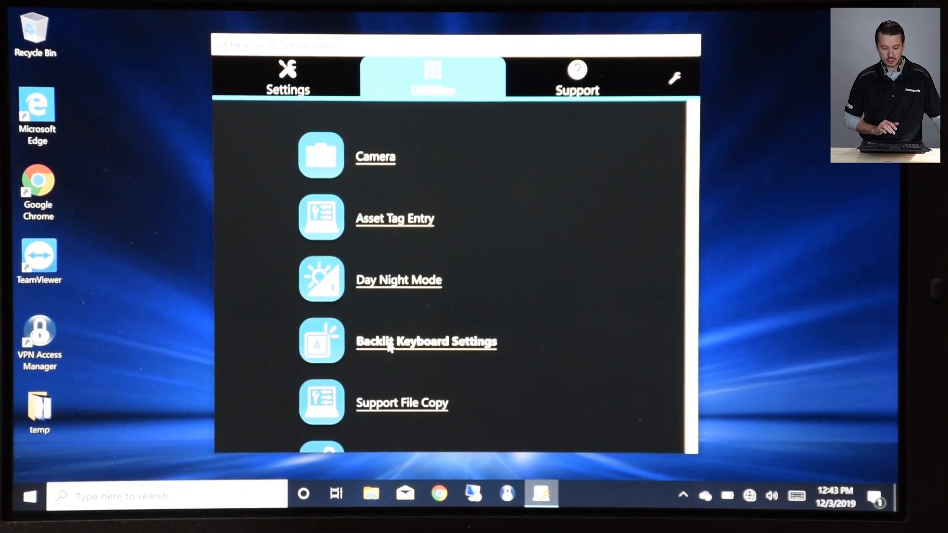
{"action": "left_click", "coordinate": [426, 342]}
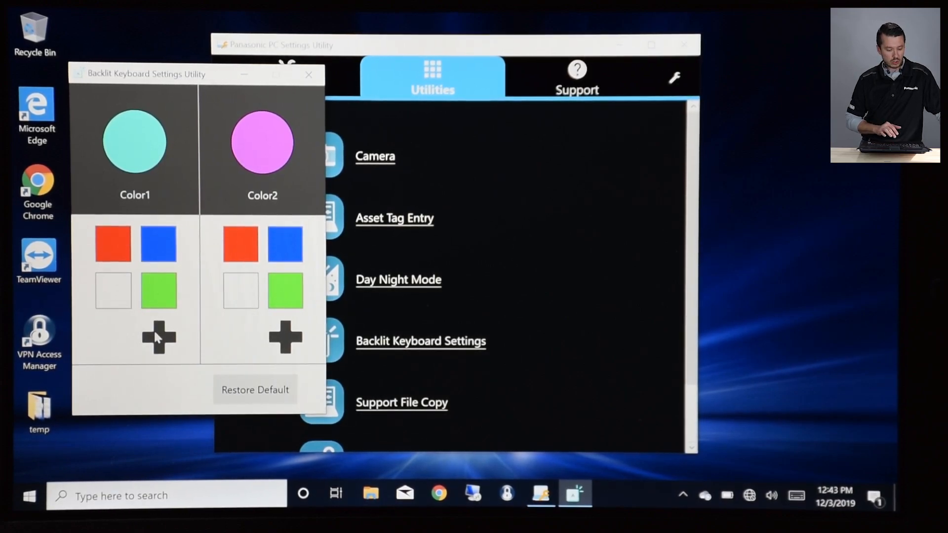
{"action": "left_click", "coordinate": [159, 337]}
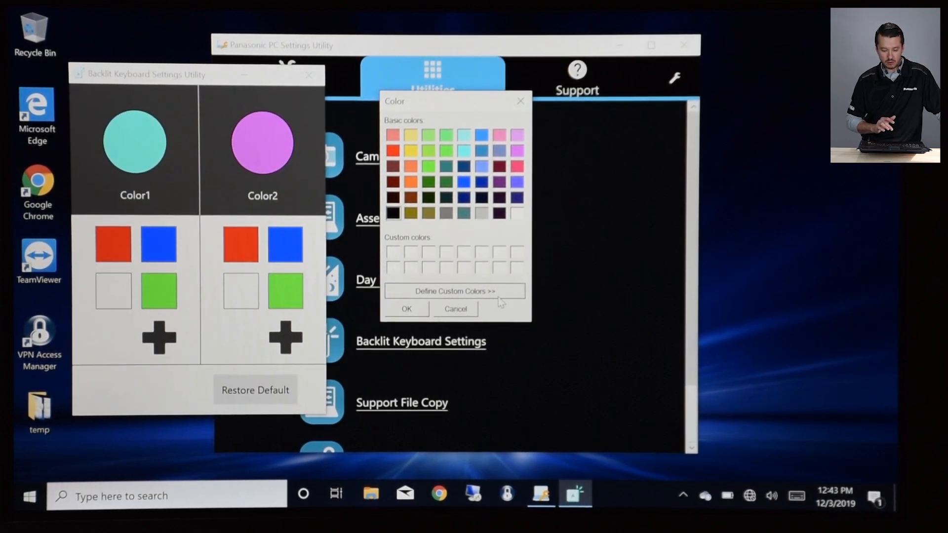
{"action": "left_click", "coordinate": [455, 291]}
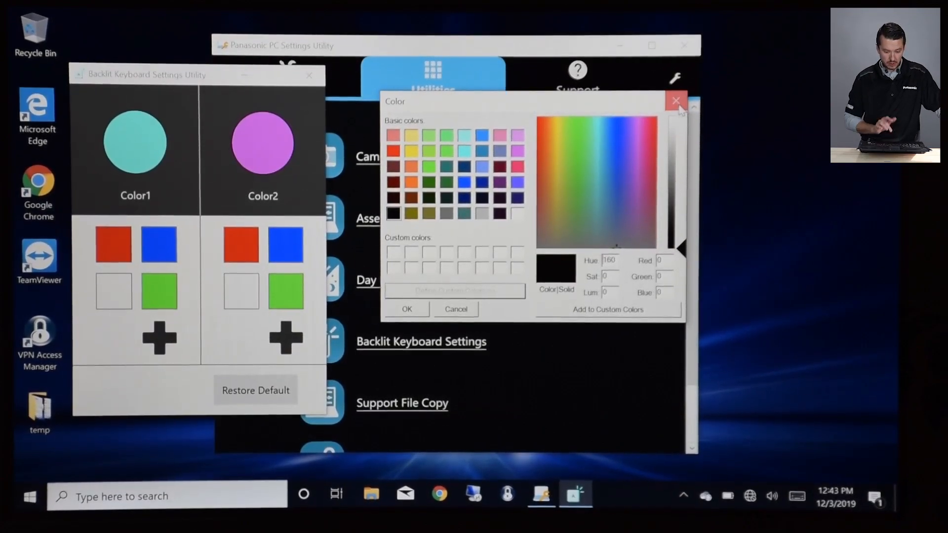
{"action": "left_click", "coordinate": [675, 101]}
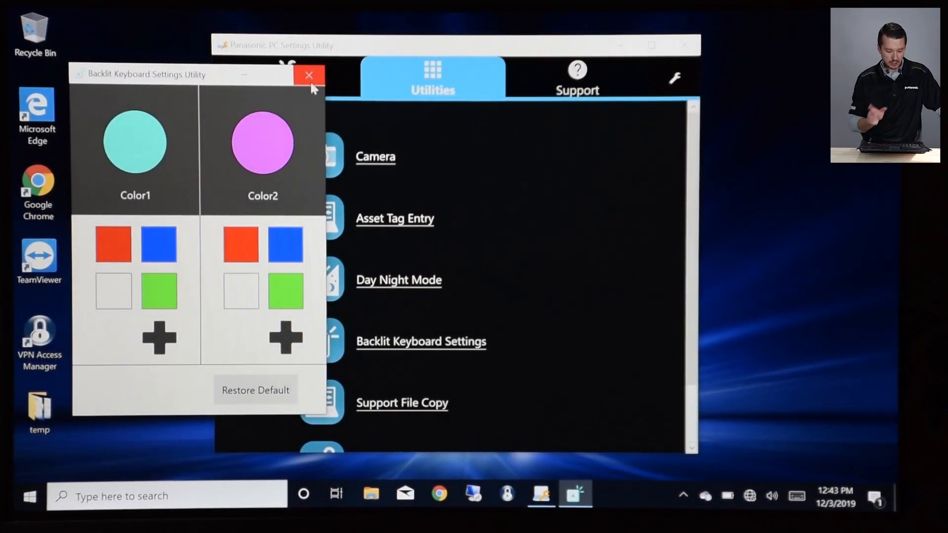
{"action": "mouse_move", "coordinate": [309, 75]}
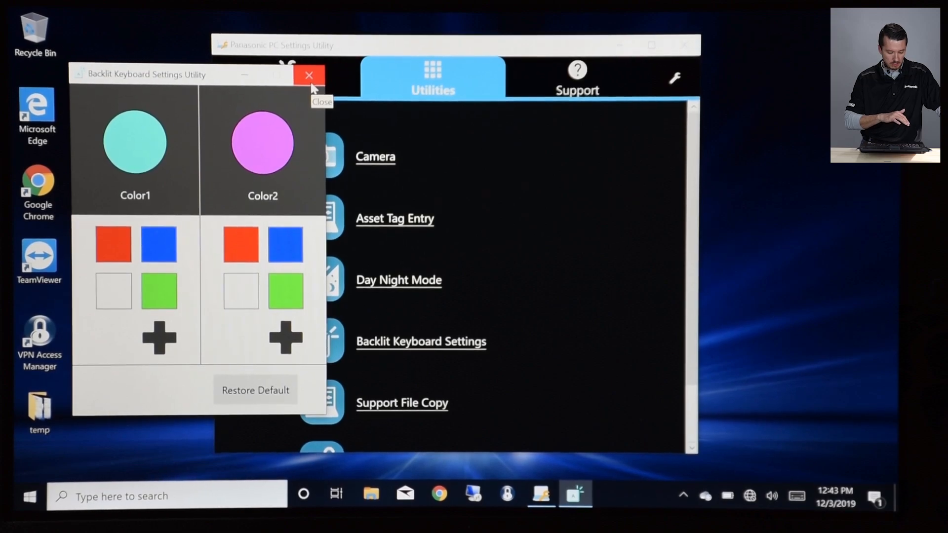
{"action": "left_click", "coordinate": [309, 75]}
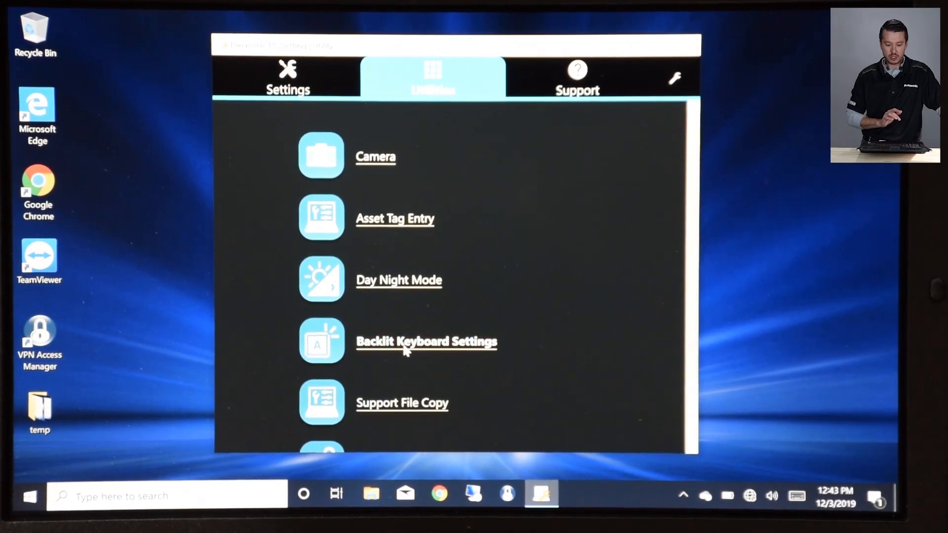
- Reopen and close Backlit Keyboard Settings, then close PC Settings Utility
{"action": "left_click", "coordinate": [426, 341]}
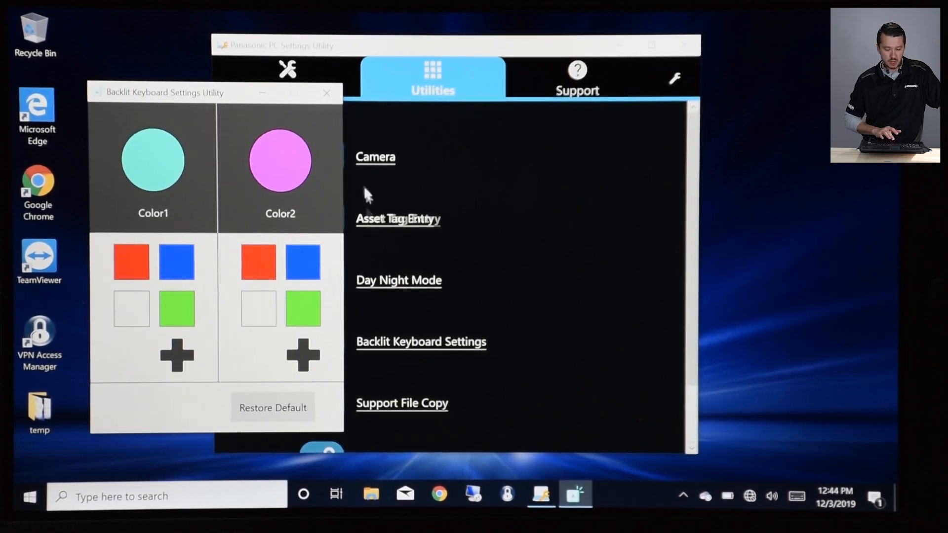
{"action": "left_click", "coordinate": [326, 93]}
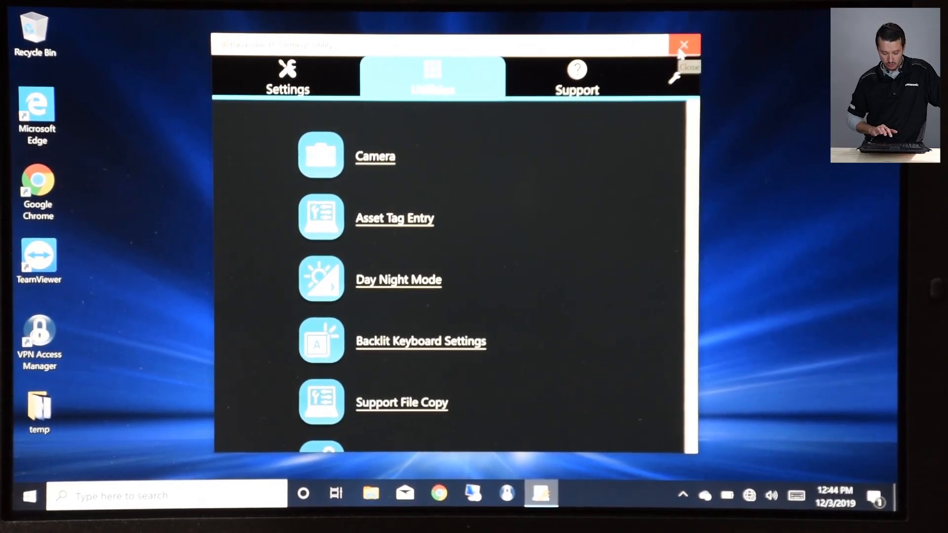
{"action": "left_click", "coordinate": [684, 44]}
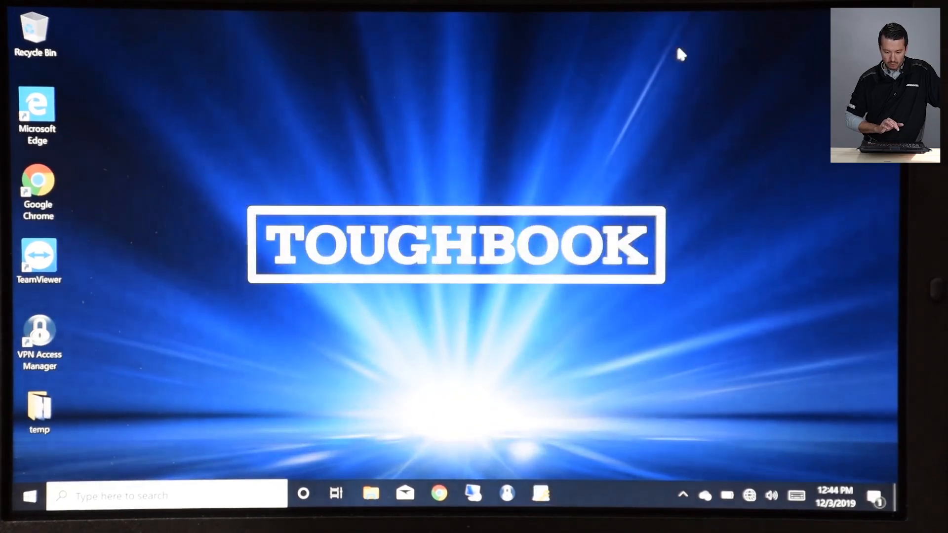